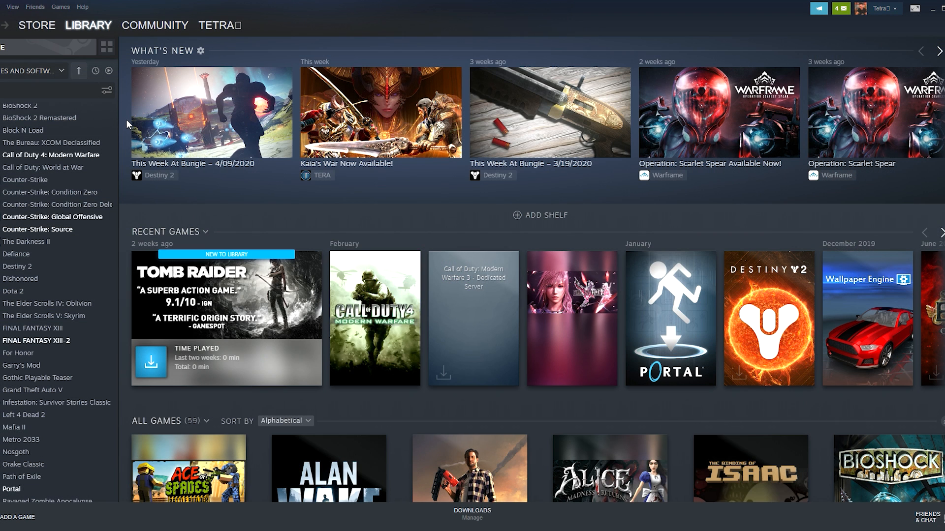
pyautogui.moveTo(188, 491)
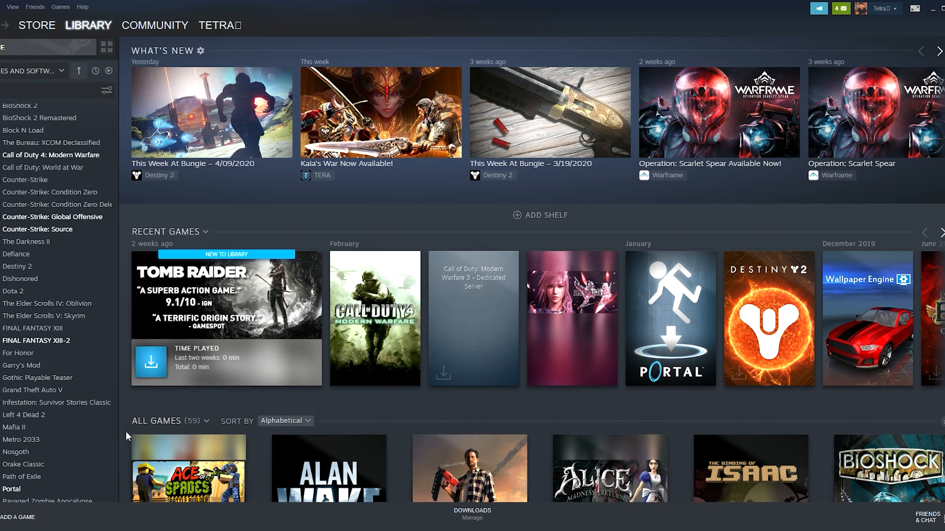
pyautogui.moveTo(126, 435)
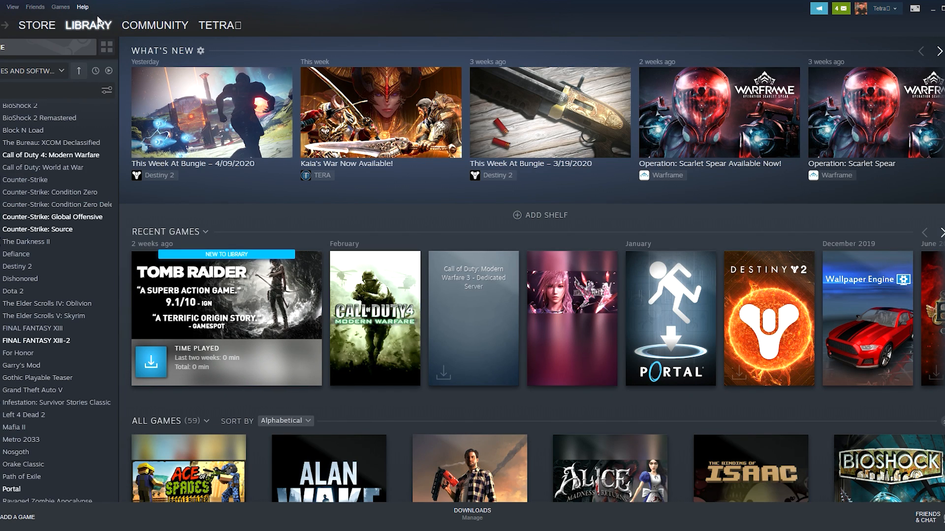
pyautogui.moveTo(119, 26)
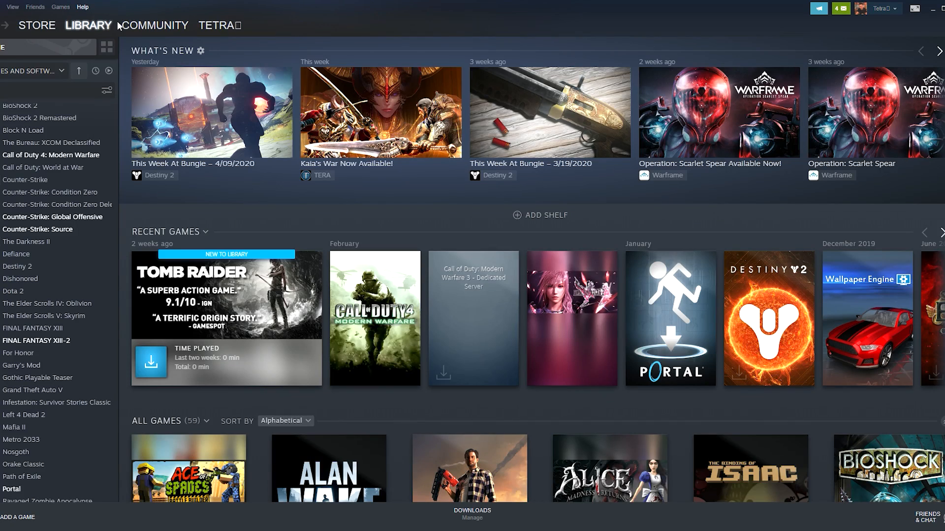
# Open Steam Support's Purchases page listing the Wallpaper Engine PayPal purchase
pyautogui.click(82, 6)
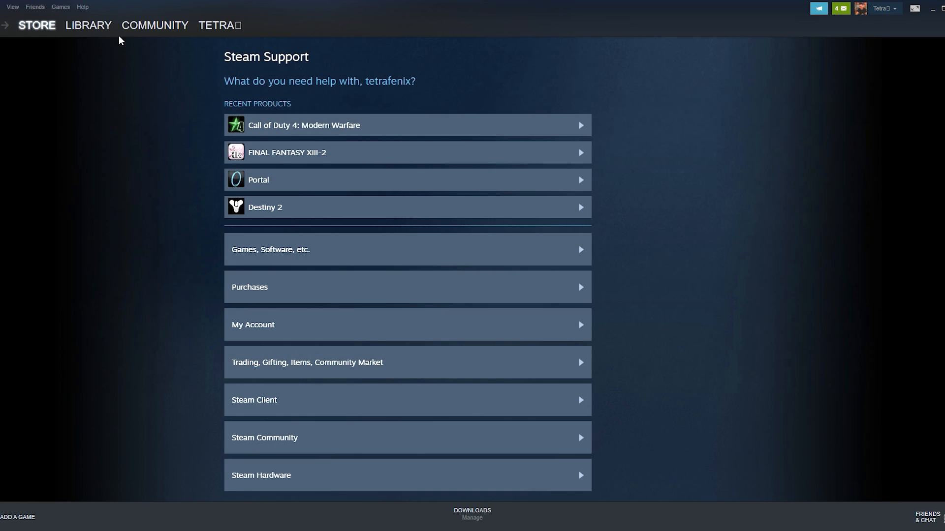
pyautogui.moveTo(256, 287)
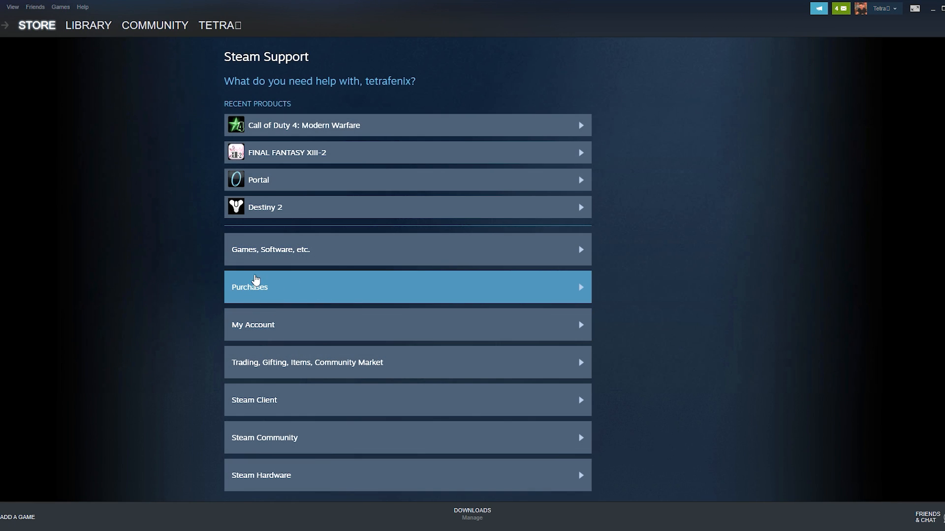
pyautogui.moveTo(276, 293)
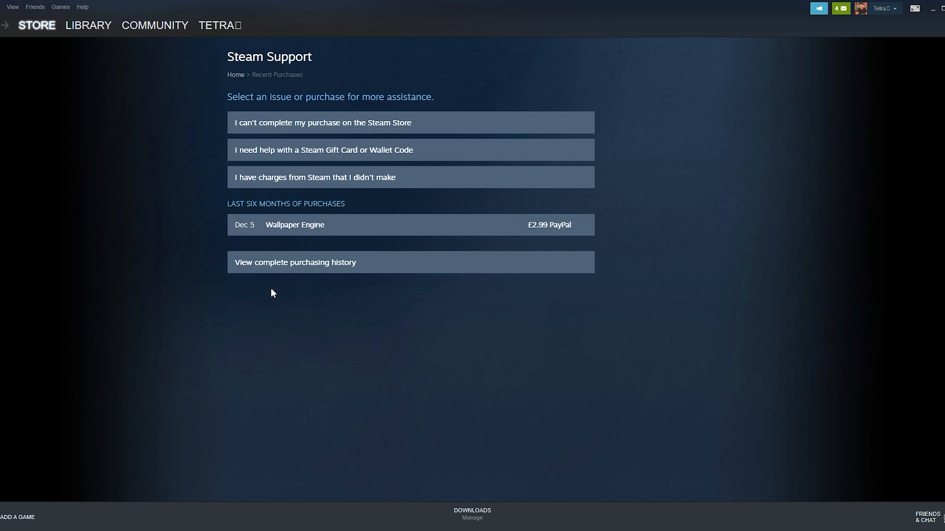
pyautogui.doubleClick(295, 203)
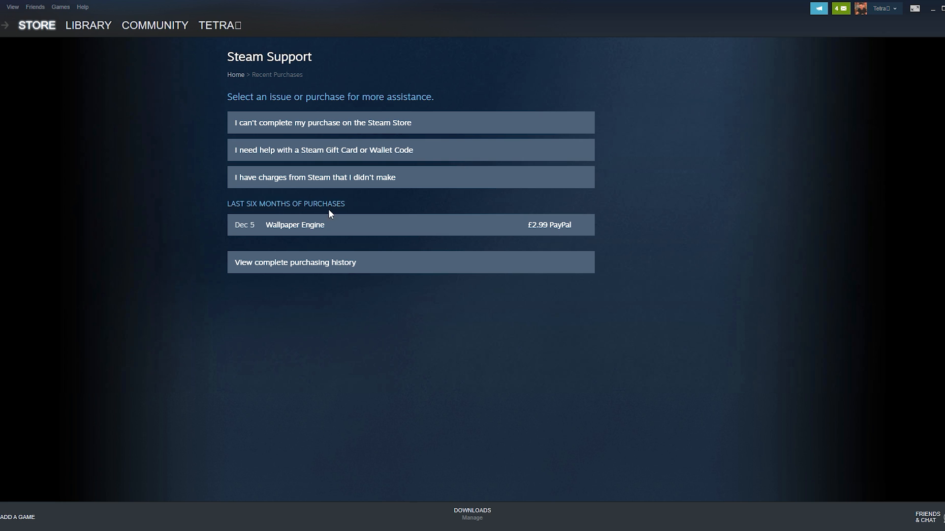
# Show the account's complete purchase history with dates, types and totals
pyautogui.click(295, 263)
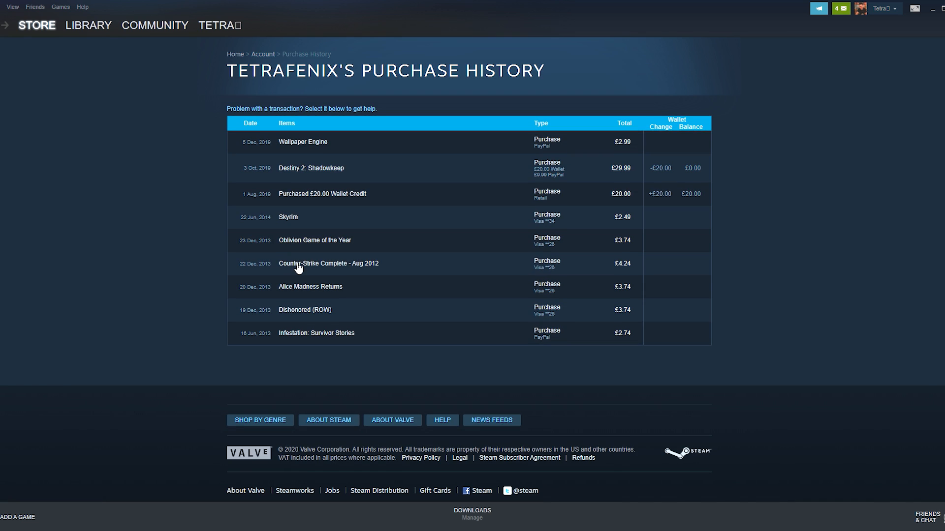
pyautogui.moveTo(372, 179)
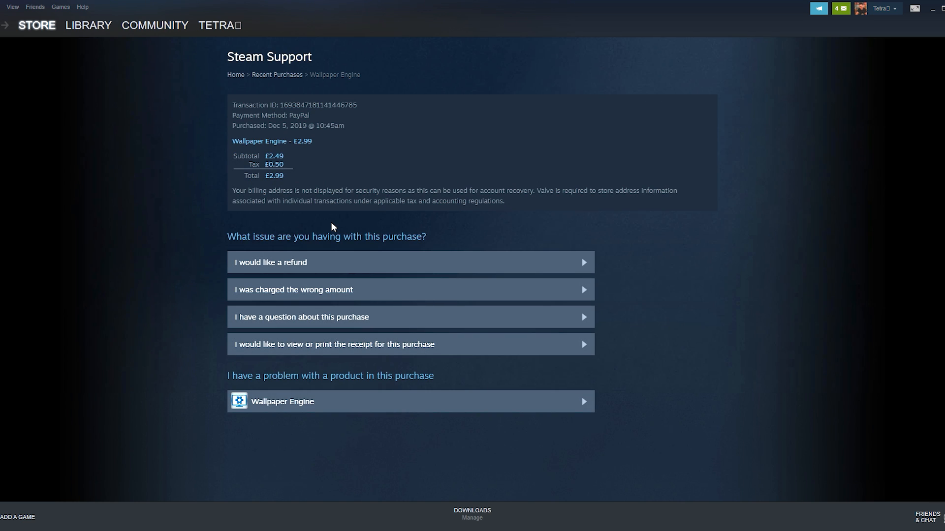
pyautogui.moveTo(247, 255)
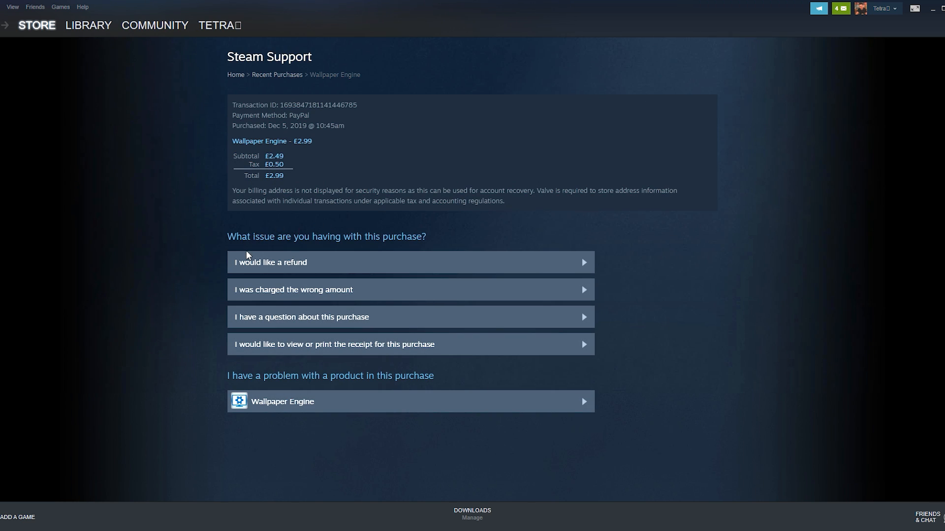
pyautogui.moveTo(287, 262)
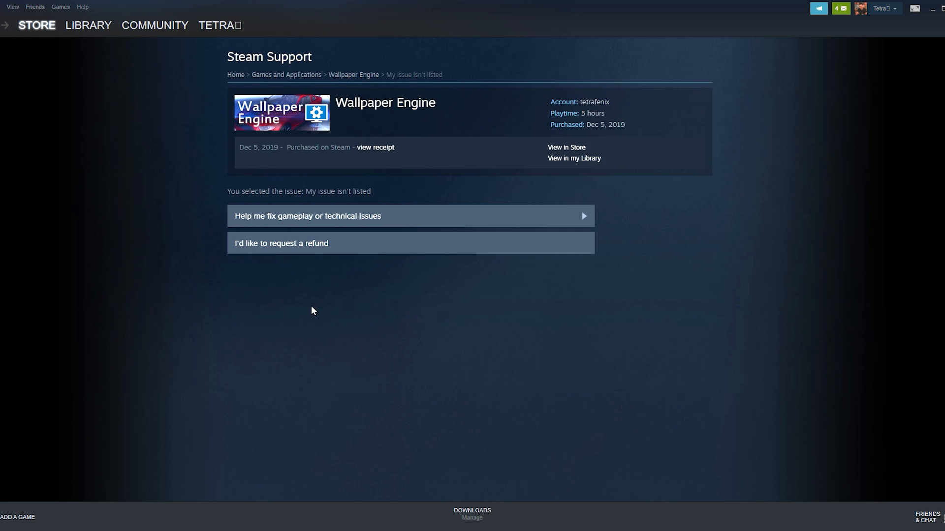
pyautogui.moveTo(319, 276)
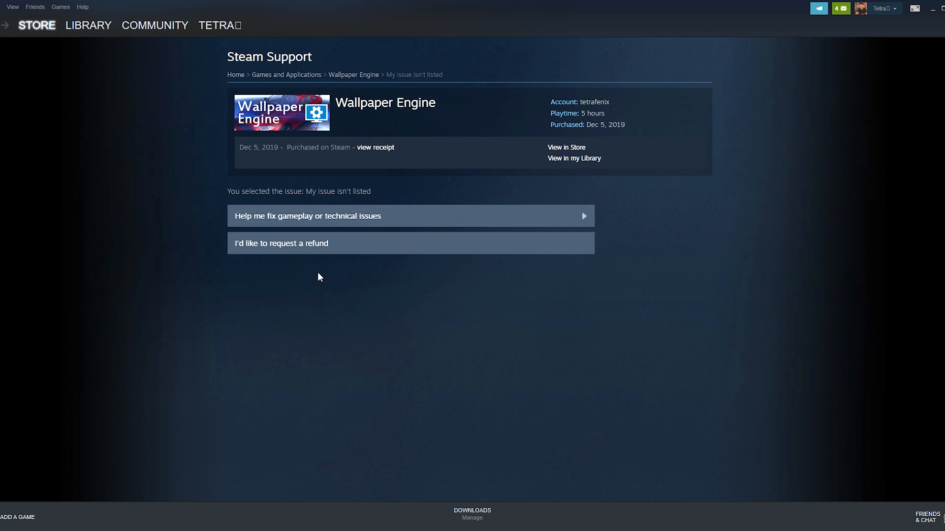
# Start a Wallpaper Engine refund request and set the £2.99 refund method to PayPal
pyautogui.click(281, 243)
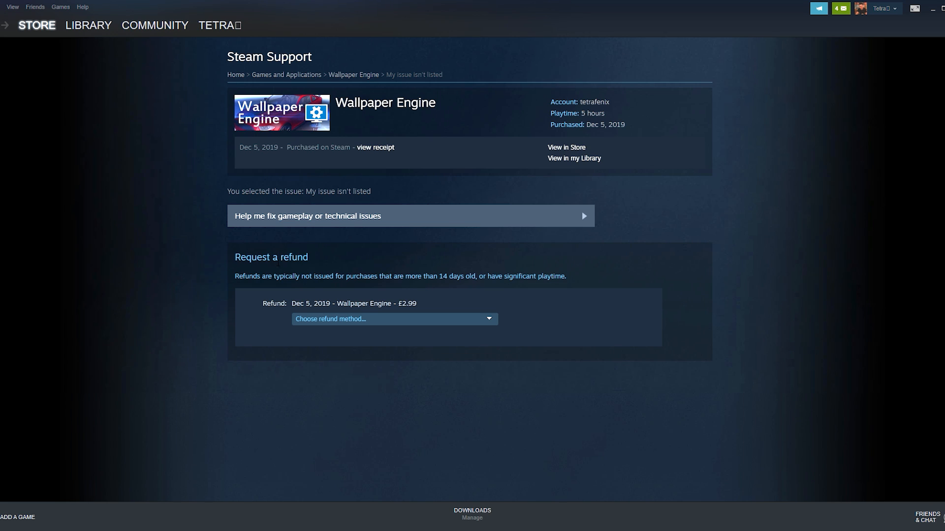
pyautogui.click(393, 318)
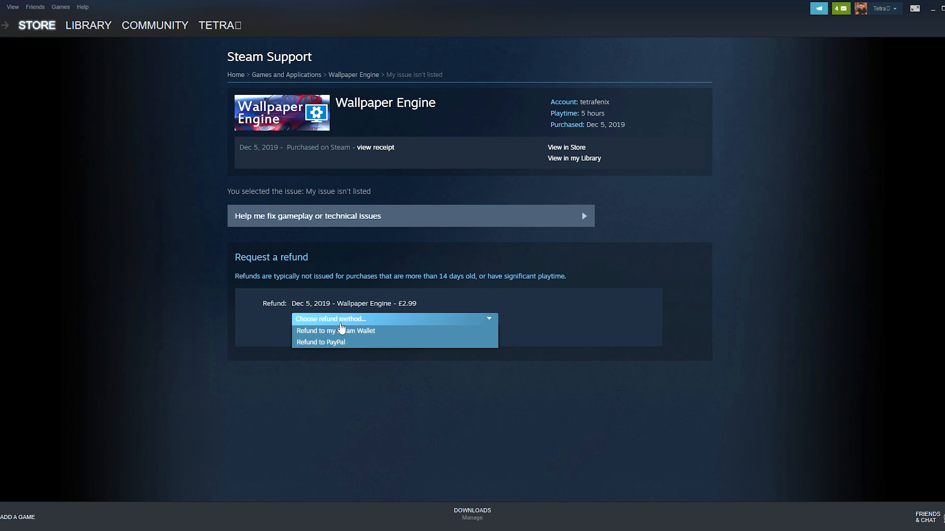
pyautogui.click(321, 342)
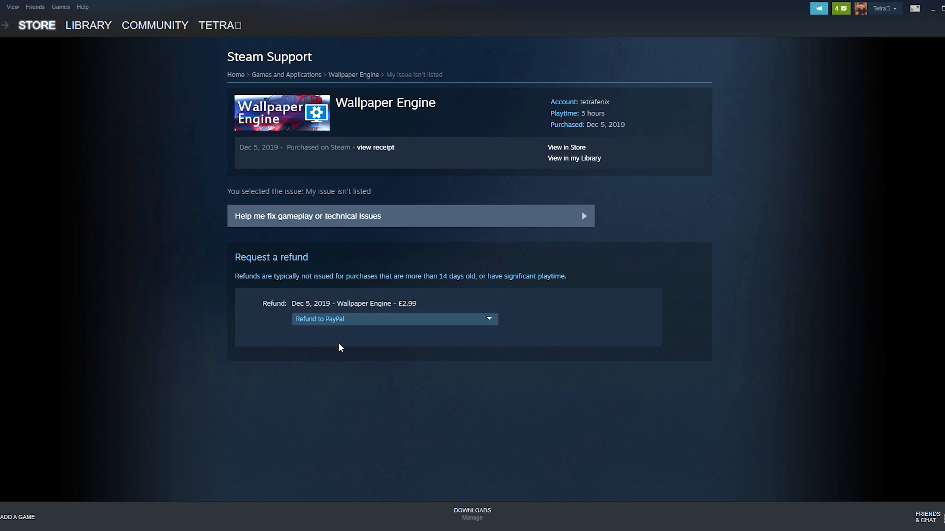
pyautogui.click(394, 319)
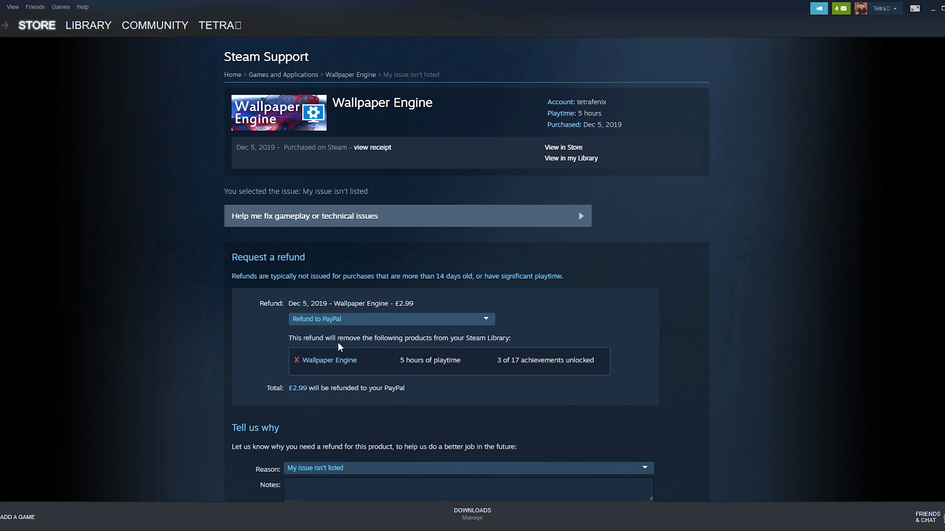
pyautogui.scroll(-3)
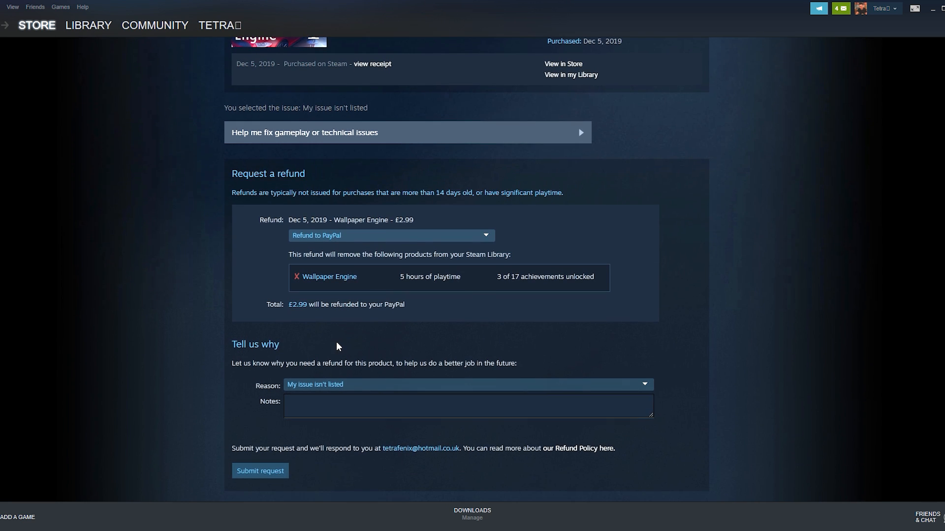
pyautogui.click(468, 384)
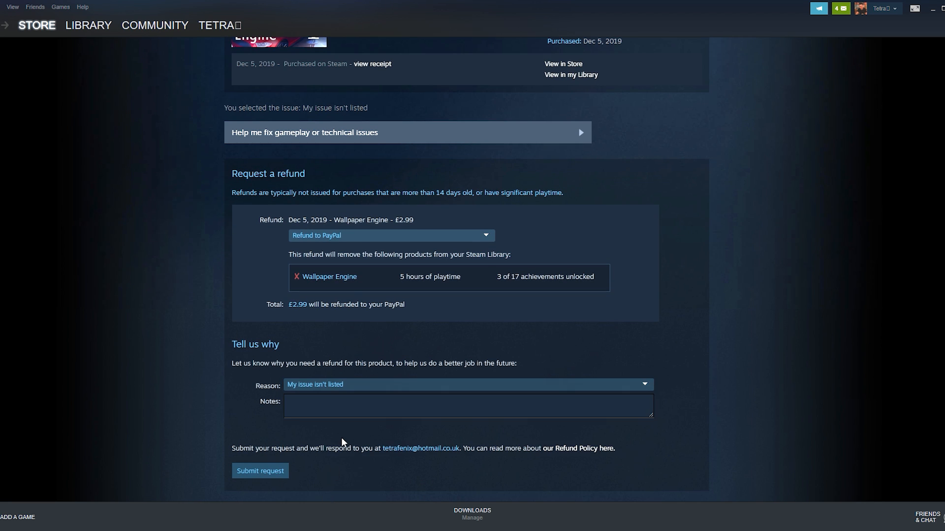
pyautogui.moveTo(343, 443)
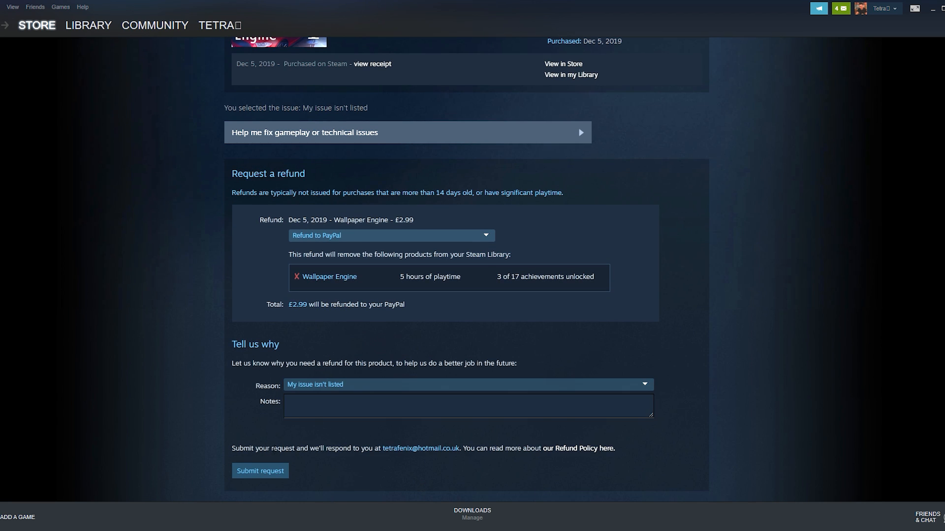
pyautogui.moveTo(260, 471)
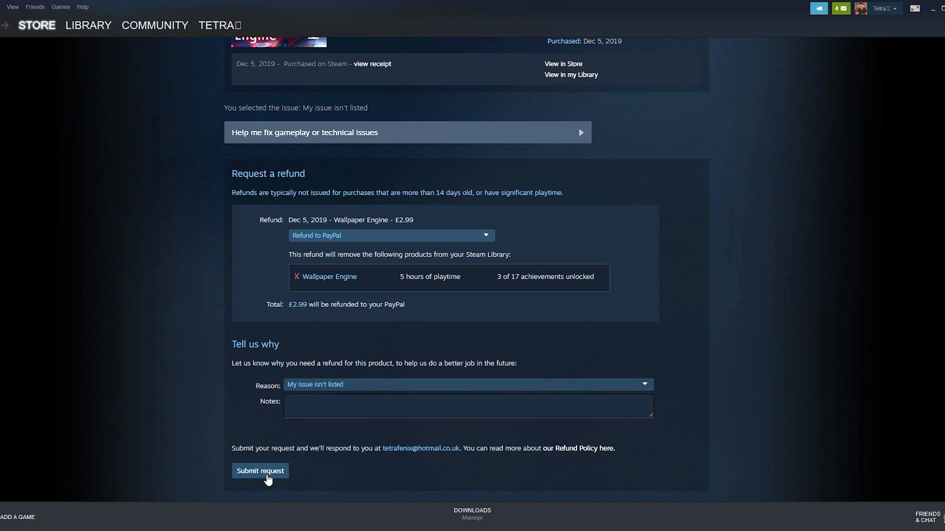